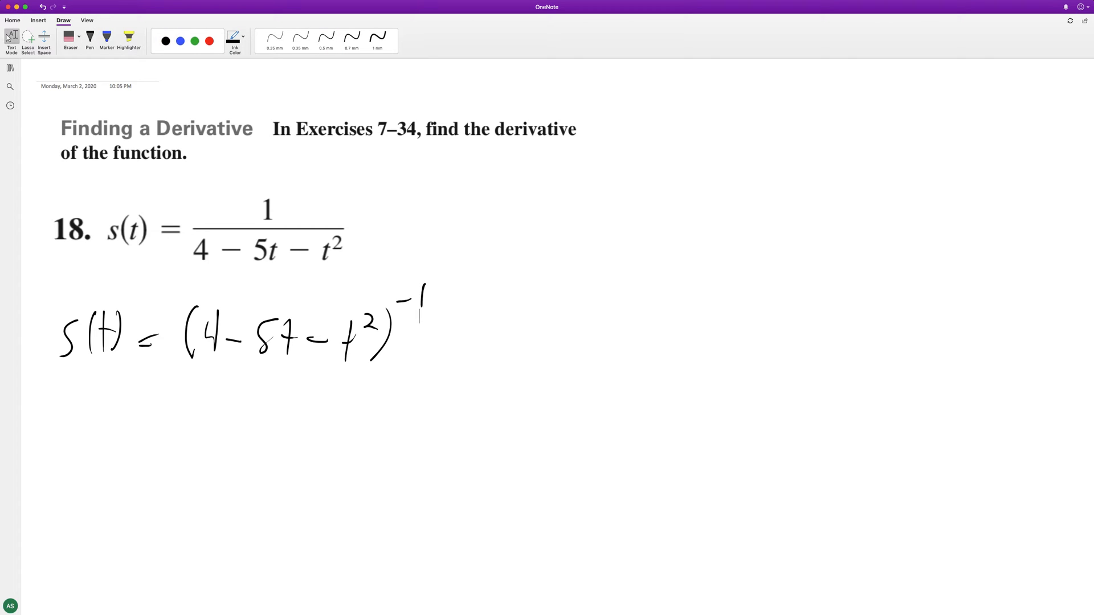
# Switch back to the black 0.5 mm pen on the Draw tab
pyautogui.click(326, 37)
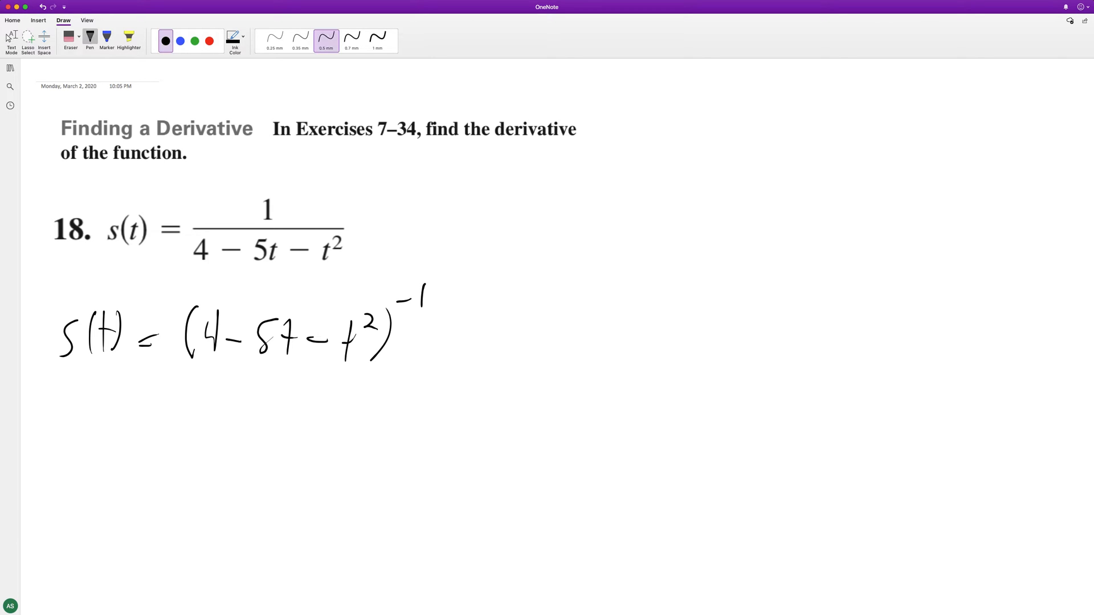